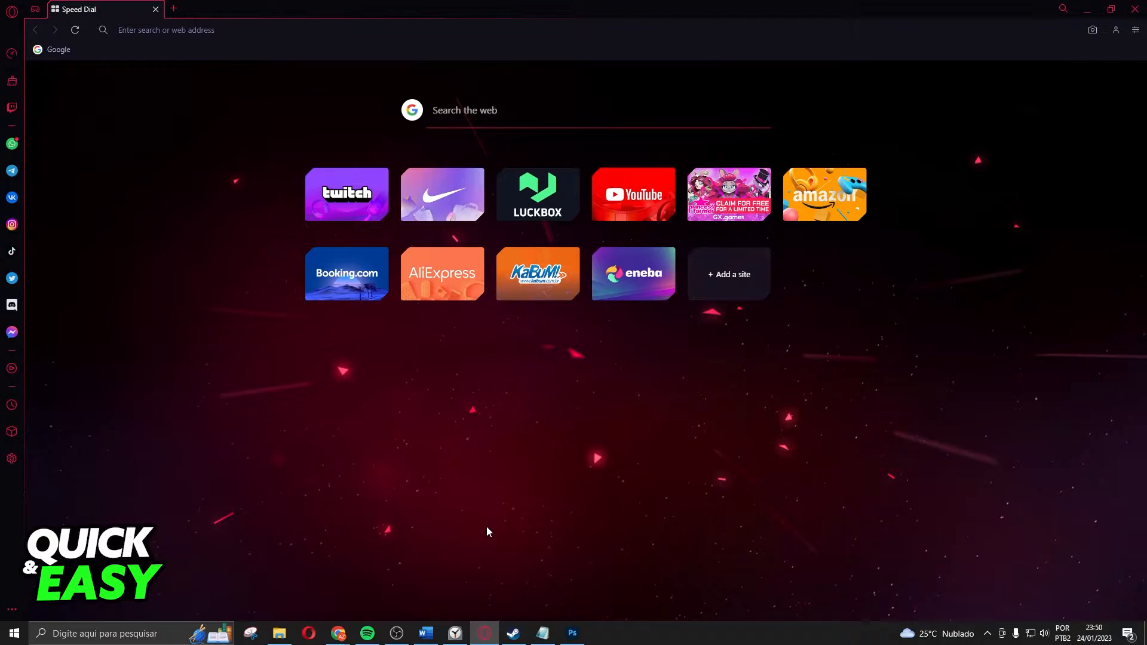
mouse_move(483, 524)
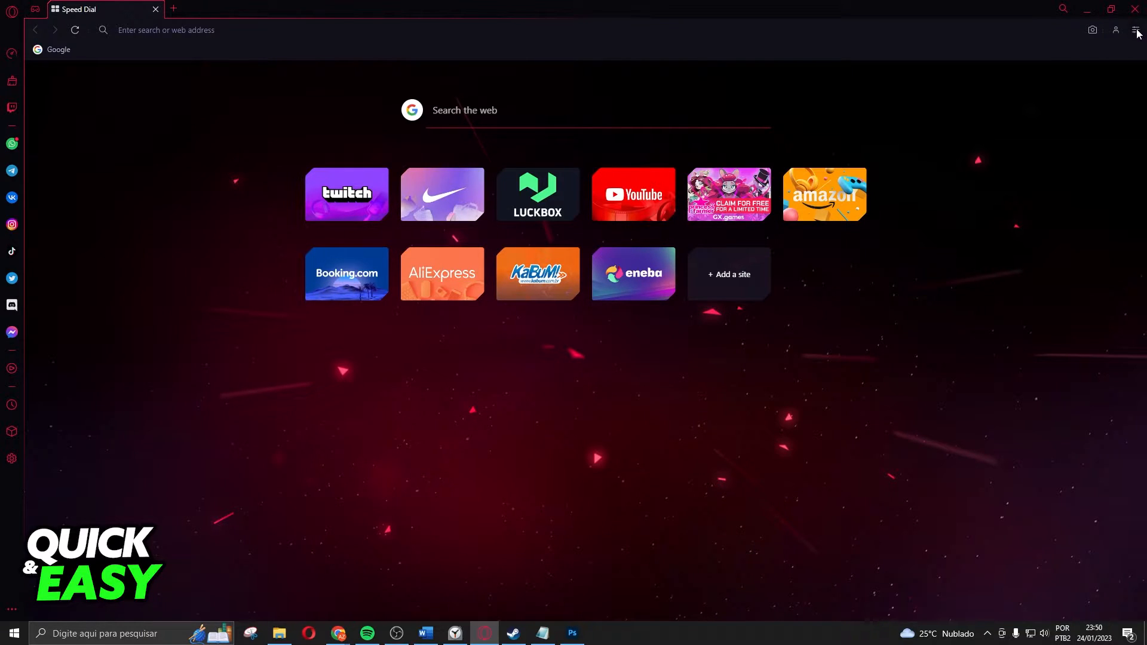
Open the Easy Setup panel and go to the full browser settings page
left_click(1135, 29)
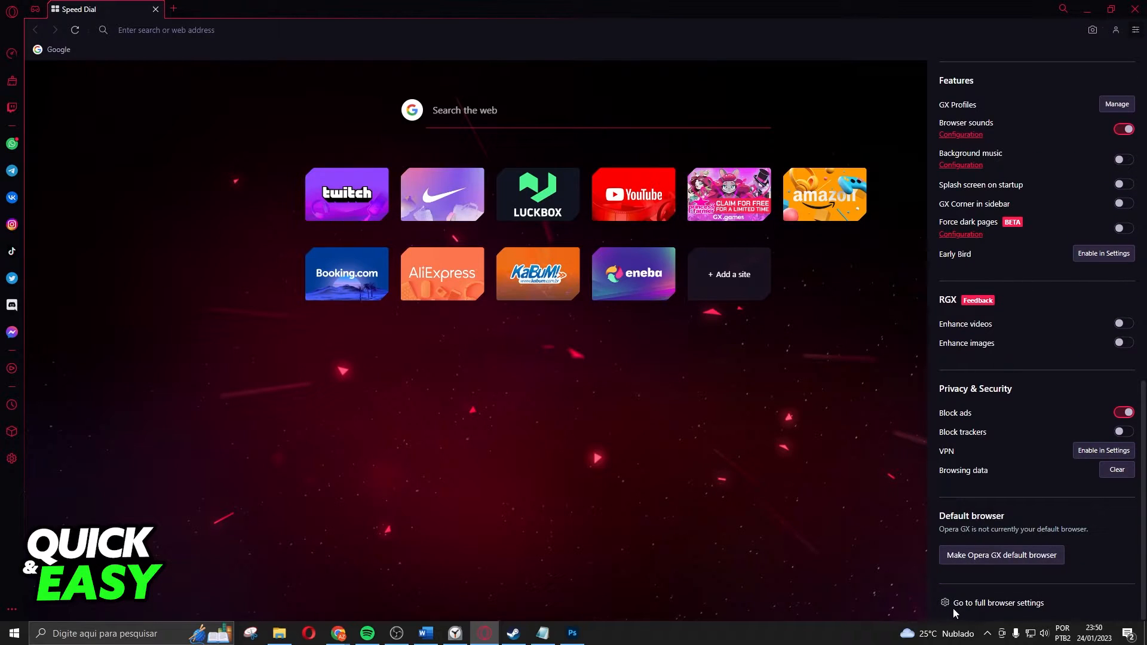
mouse_move(1022, 609)
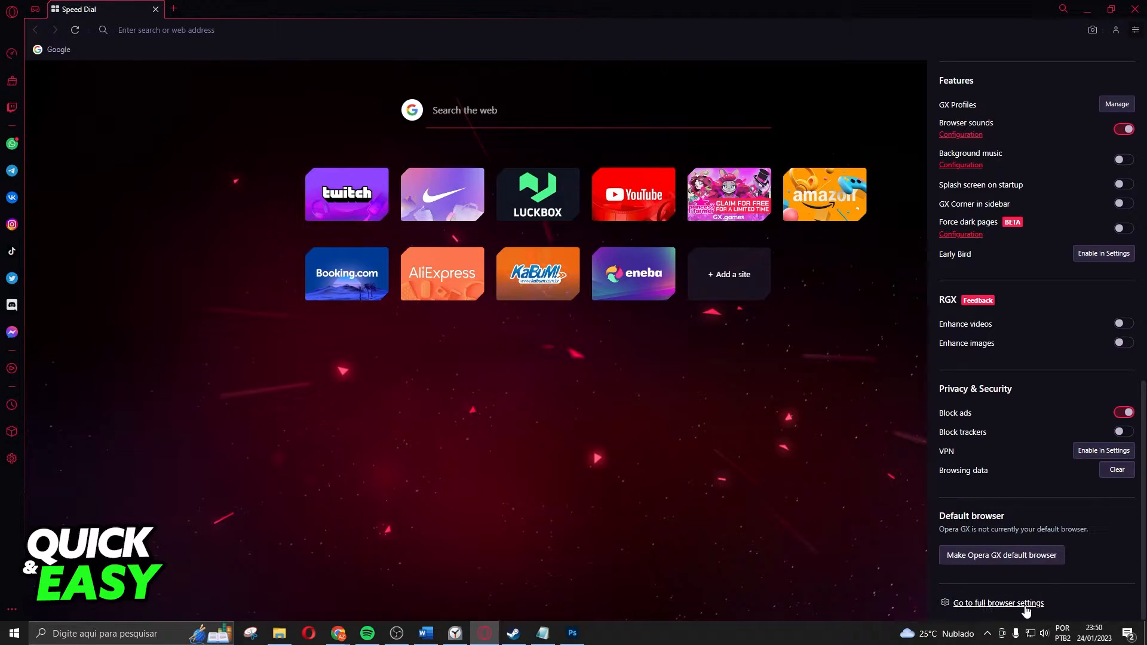
left_click(999, 603)
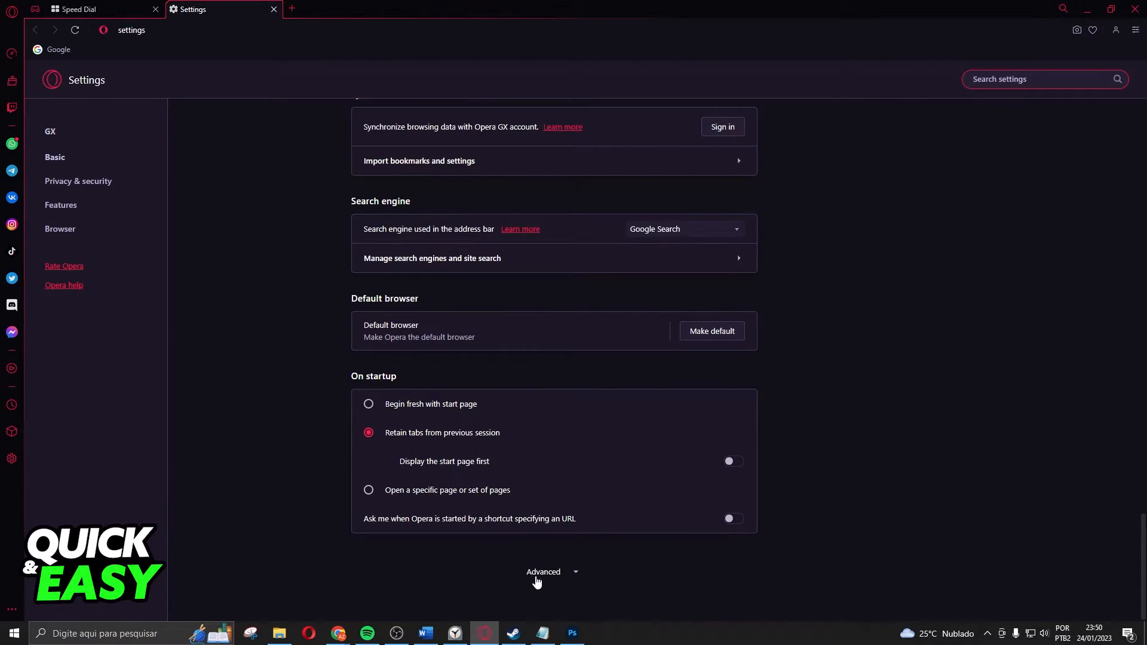
Expand Advanced settings and add German - Deutsch under Preferred languages
left_click(553, 572)
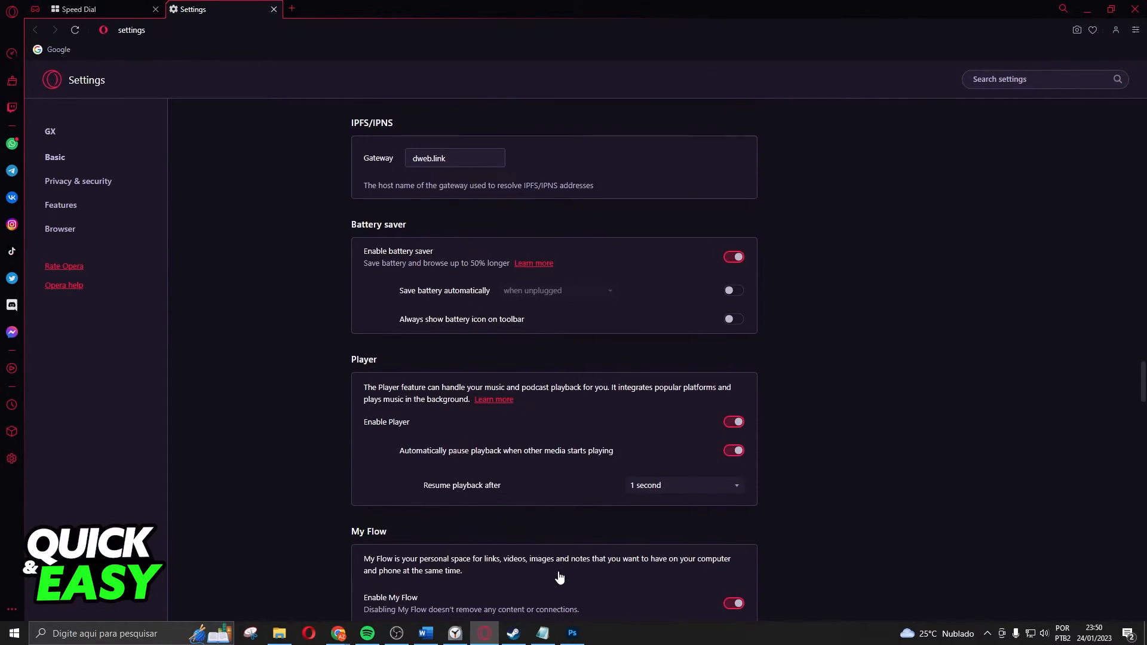
scroll("down", 3)
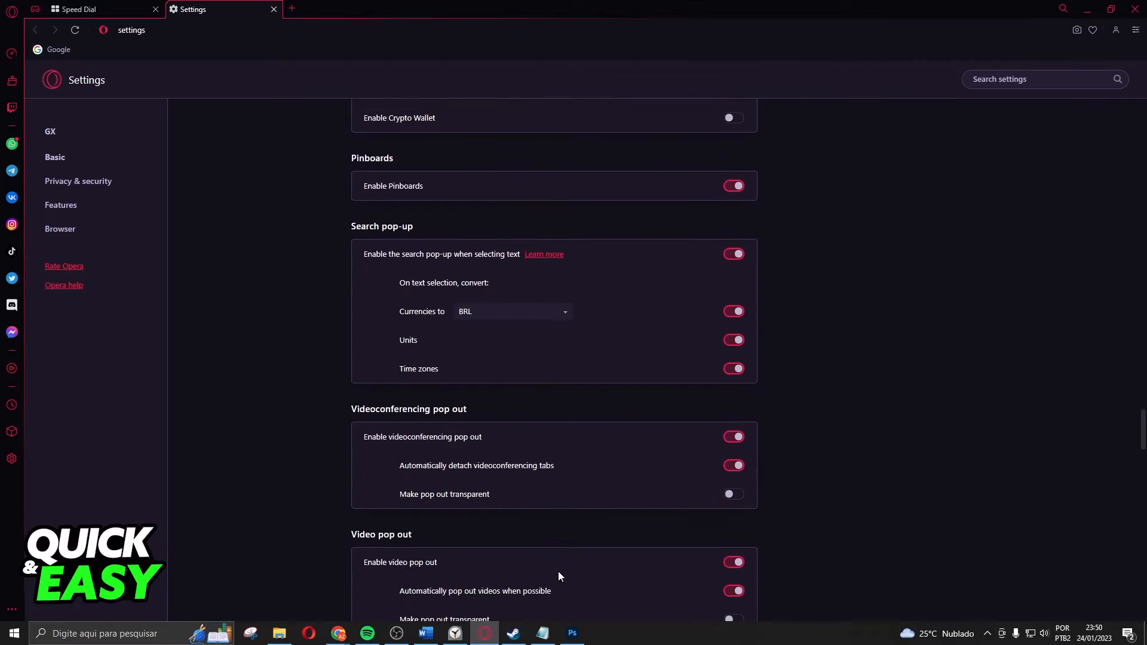
scroll("down", 3)
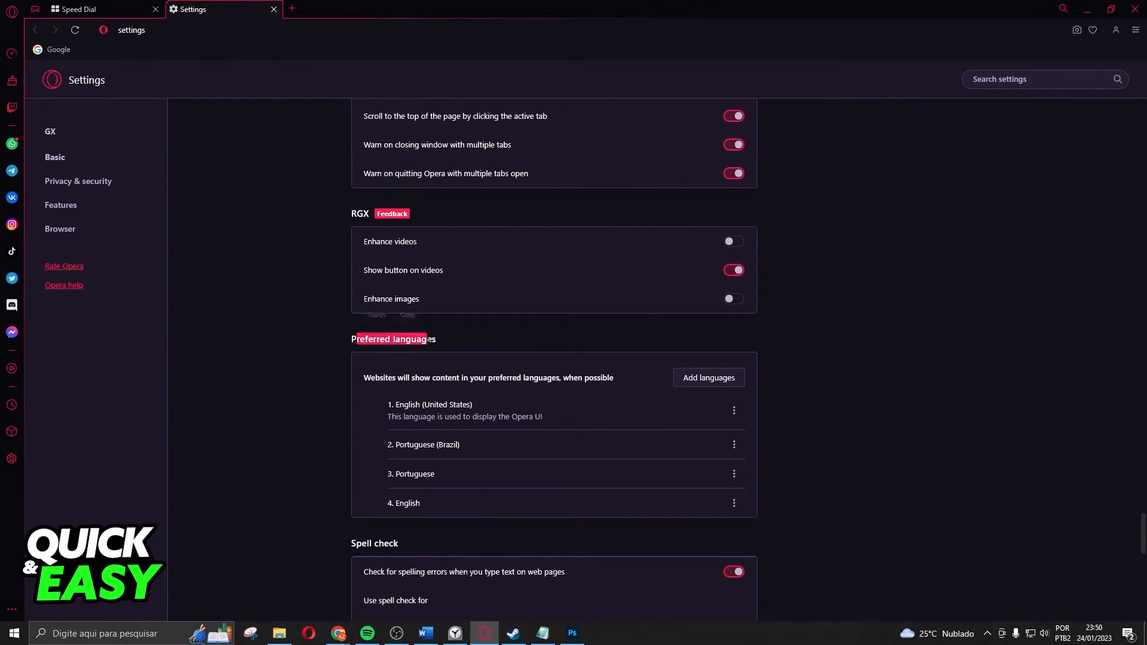
scroll("down", 3)
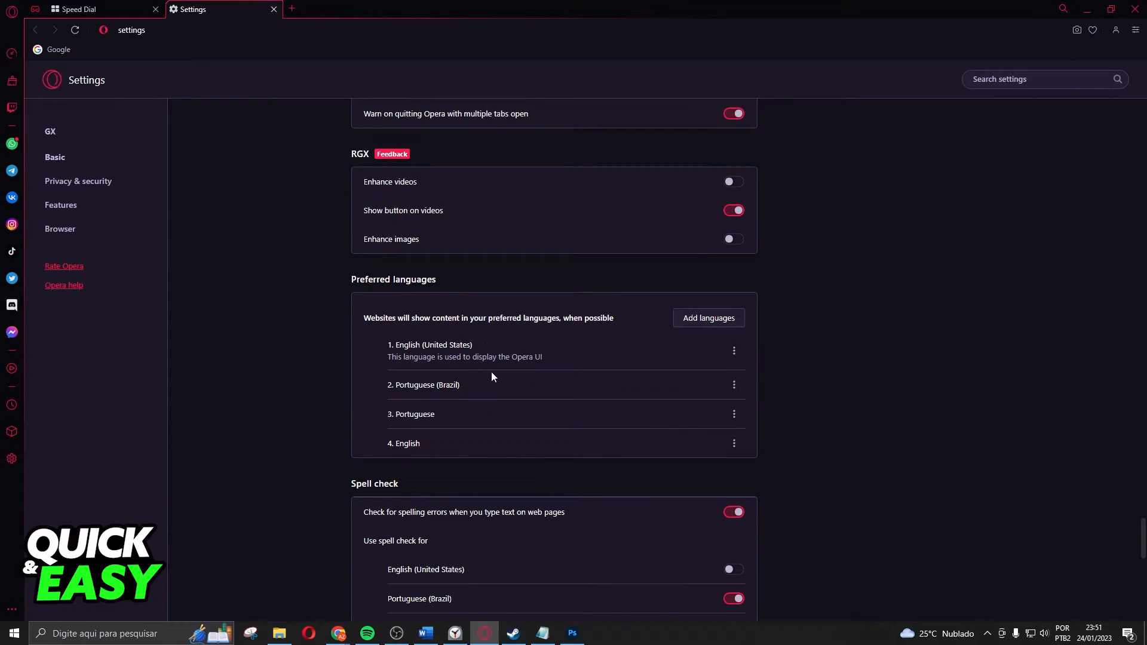
left_click(709, 318)
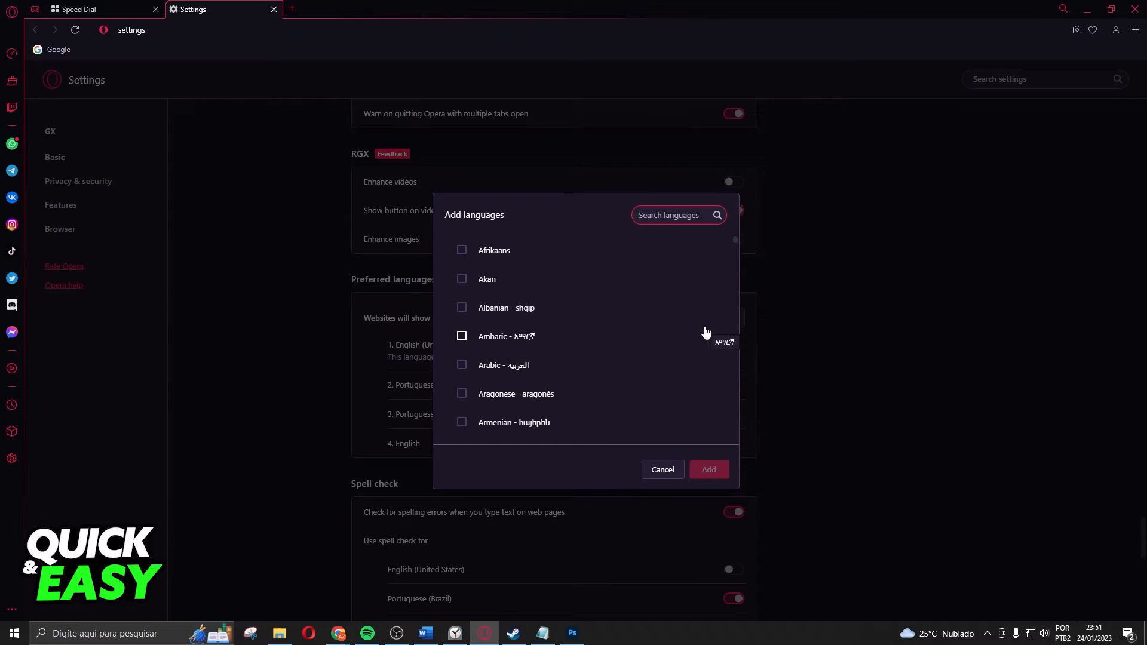
scroll("down", 3)
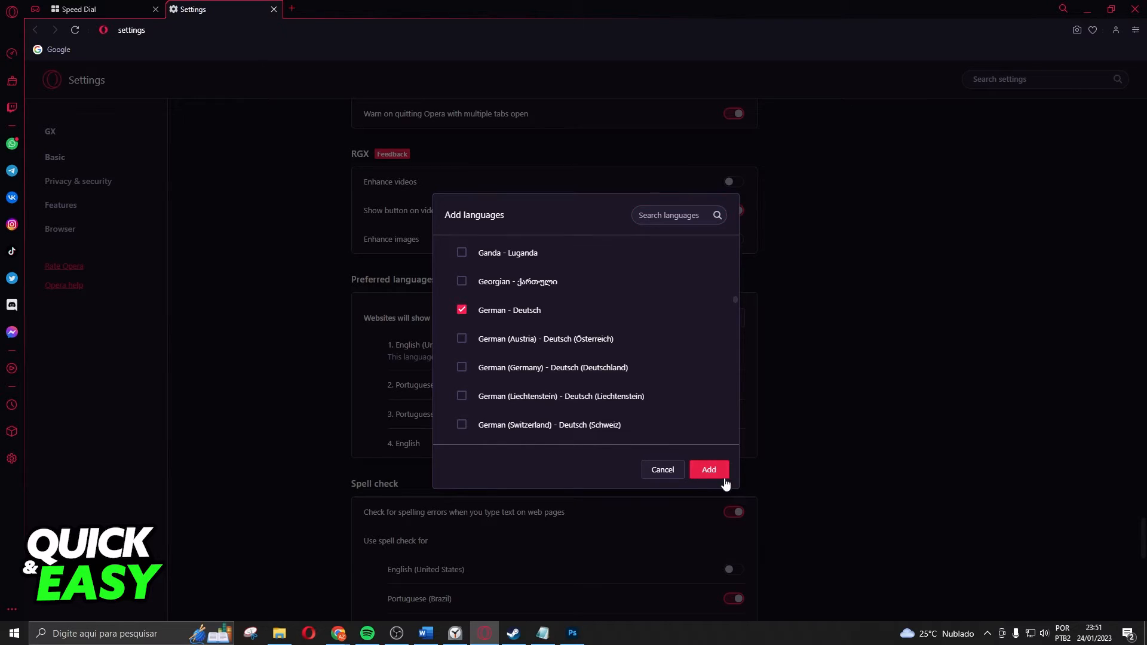
left_click(708, 469)
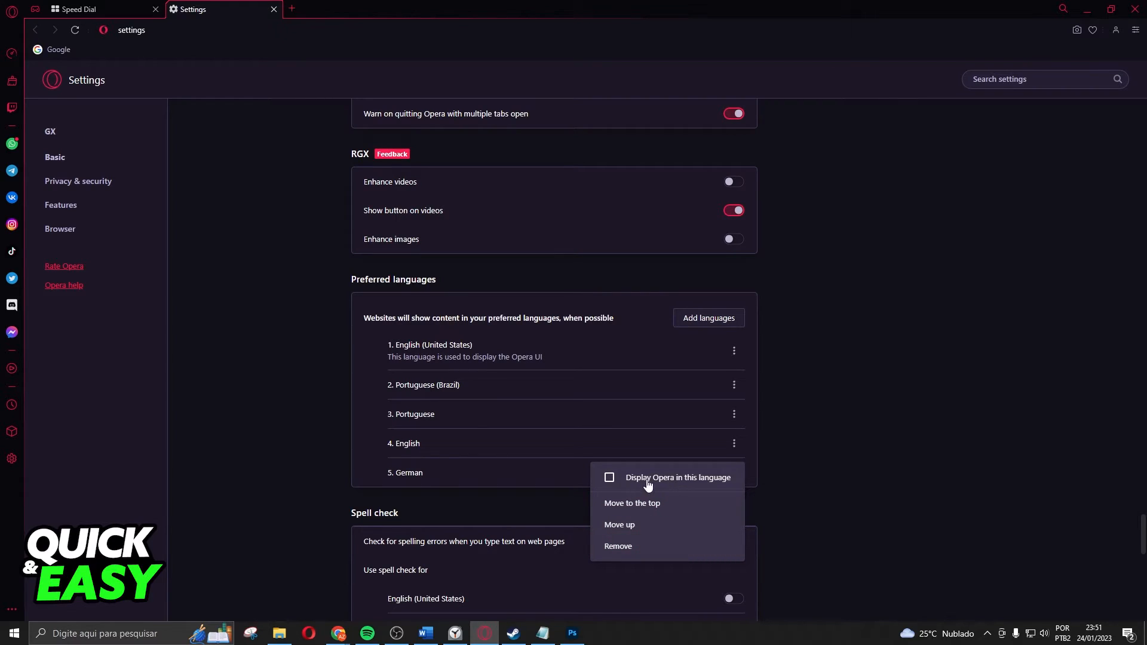
mouse_move(722, 485)
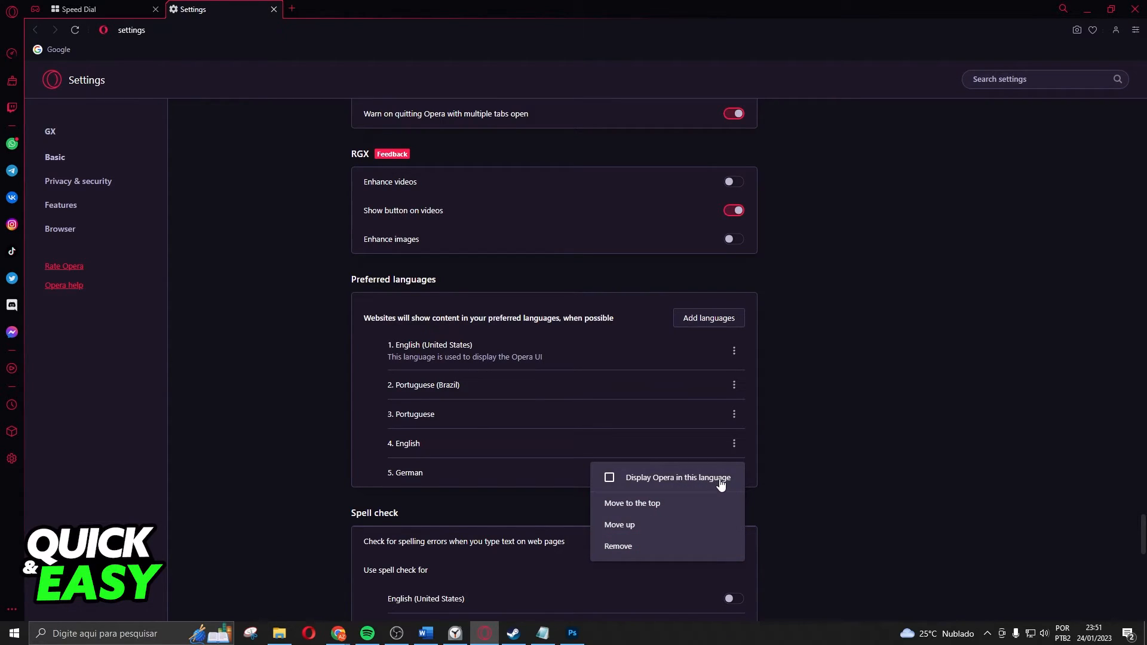
Set German as the Opera display language and close the Settings tab
left_click(632, 503)
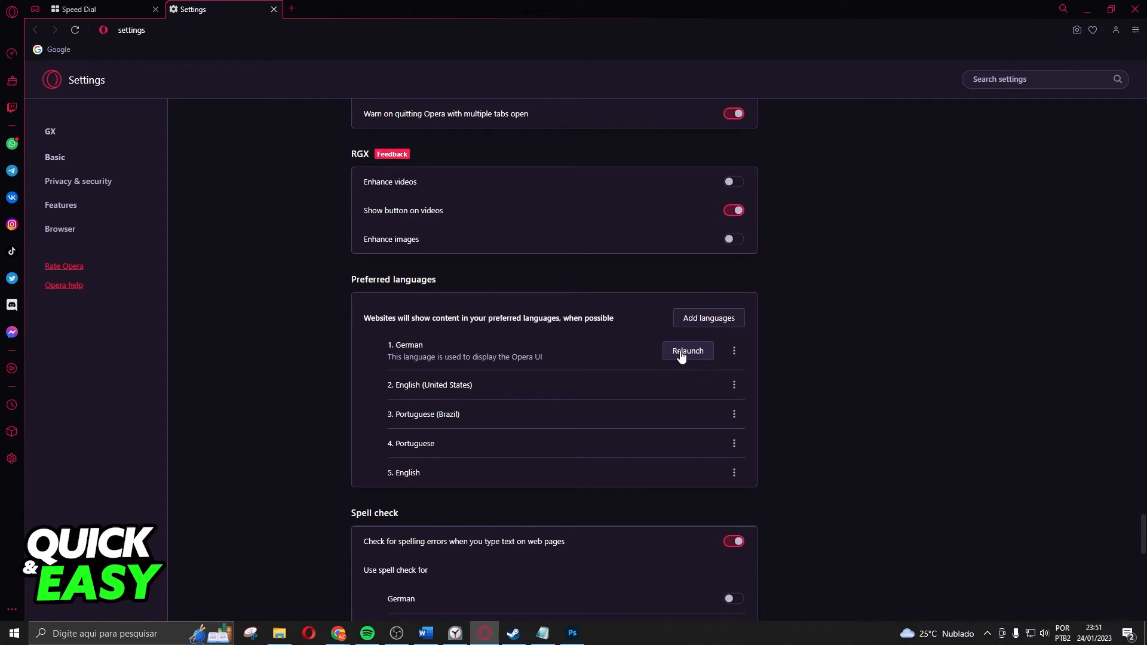
mouse_move(686, 357)
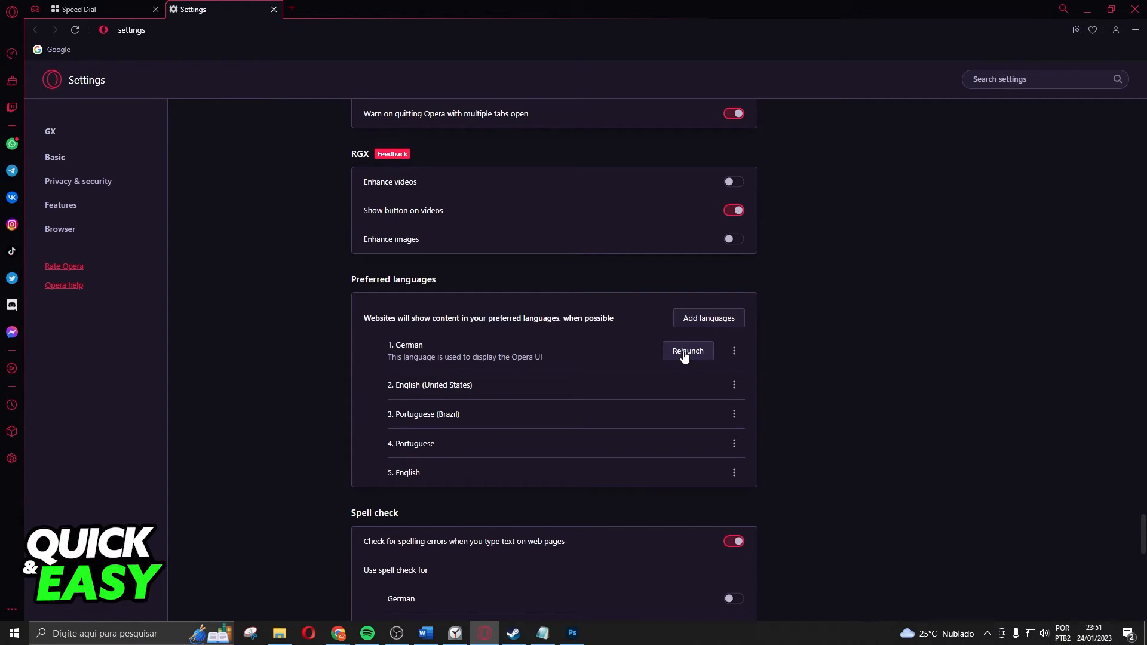
mouse_move(688, 357)
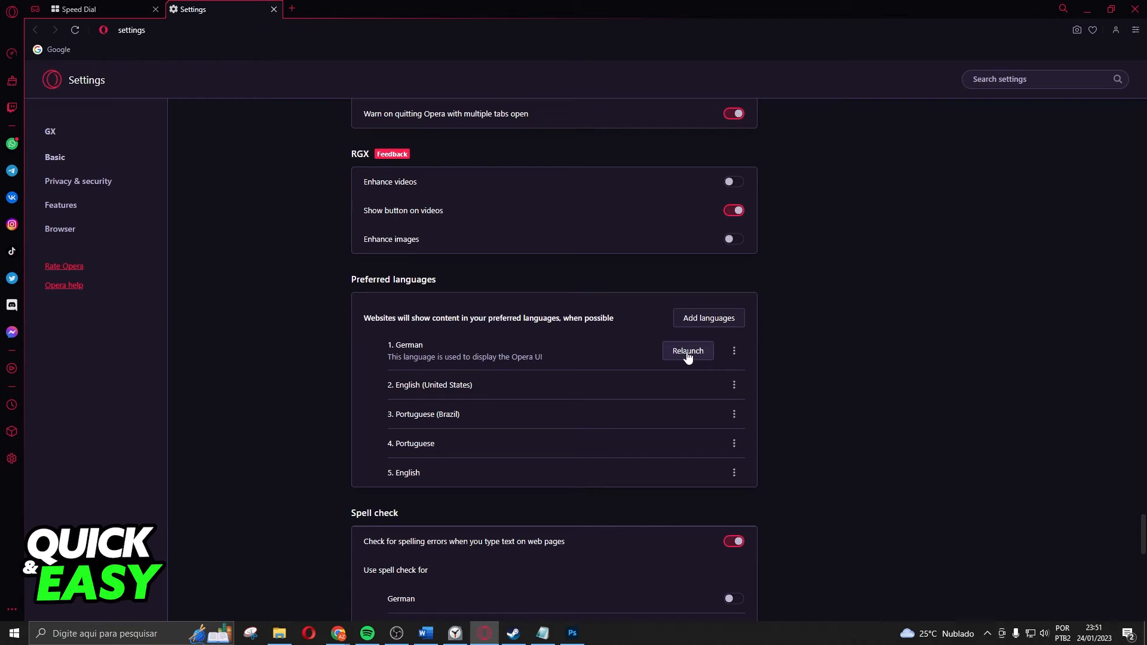
mouse_move(595, 365)
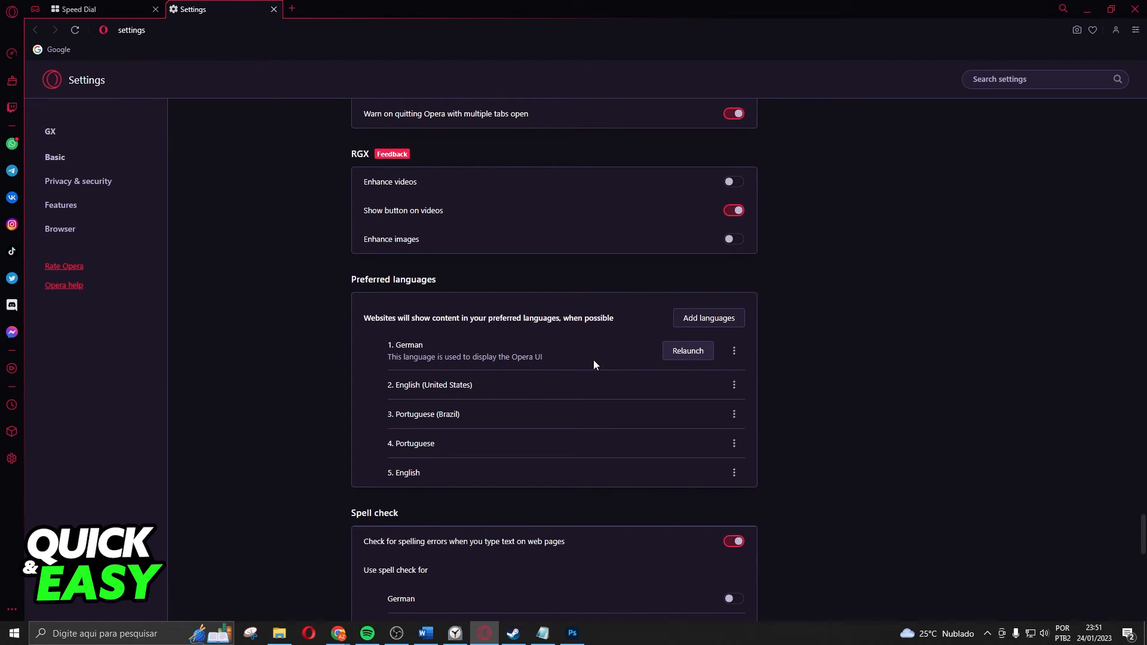
left_click(272, 9)
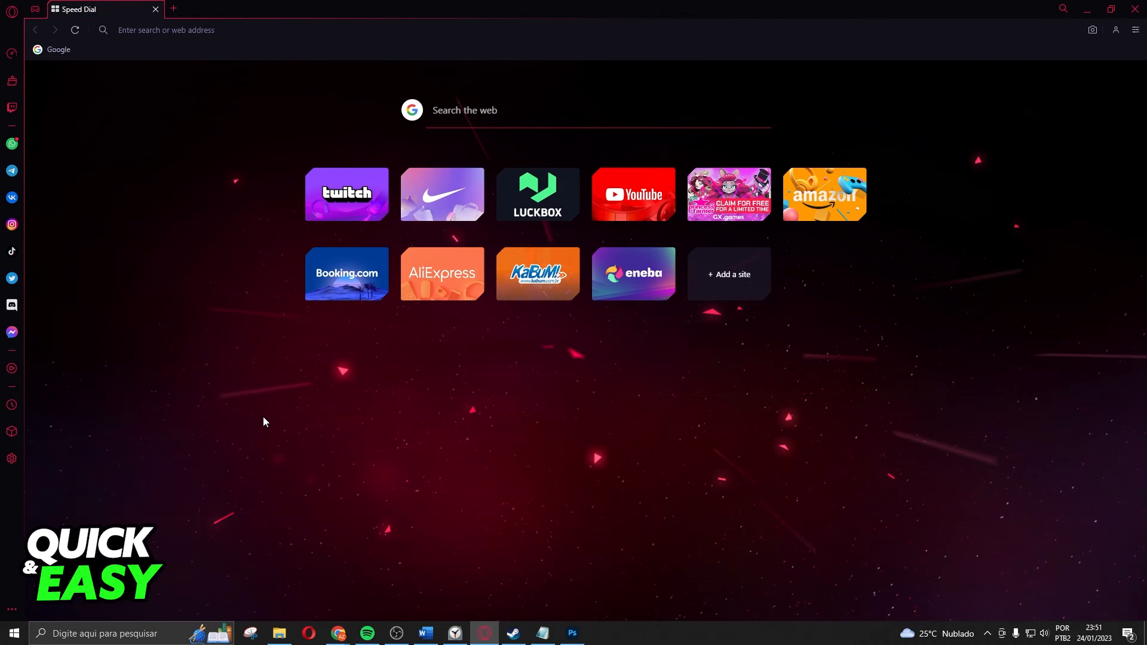